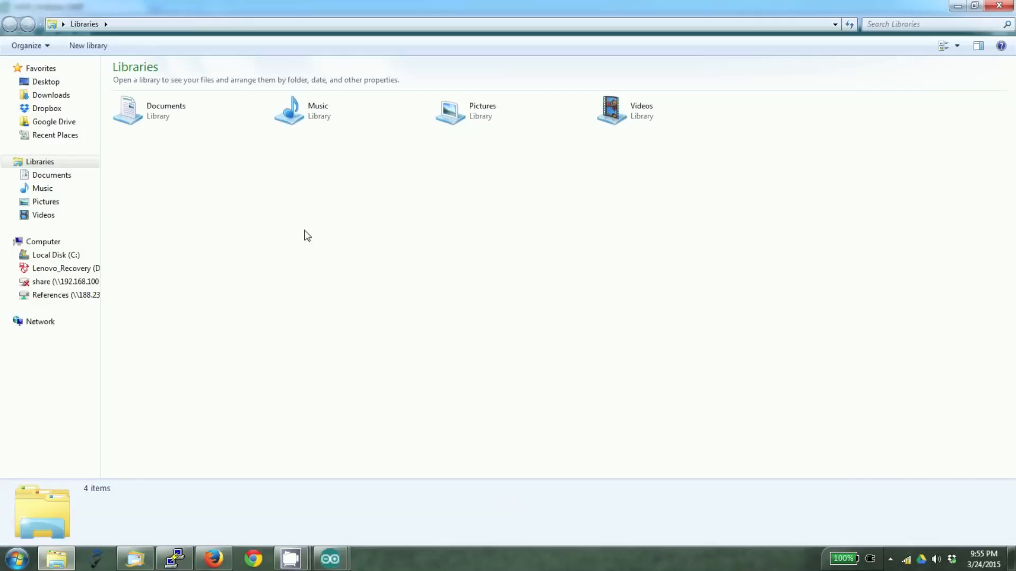
Step: Browse to Documents > Arduino > AJAX, which holds the ajax.ino sketch and a www folder
double_click(165, 110)
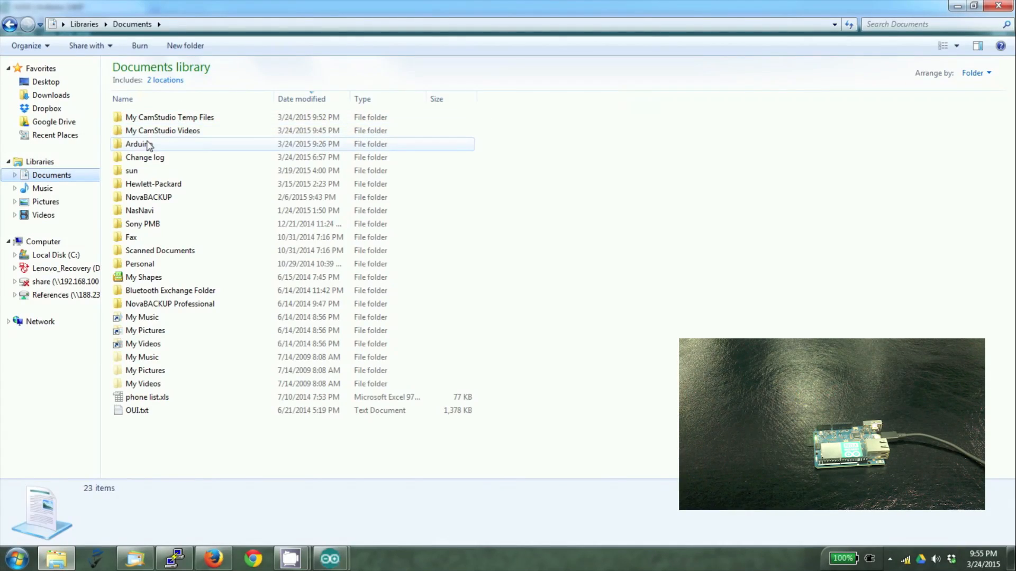
double_click(136, 144)
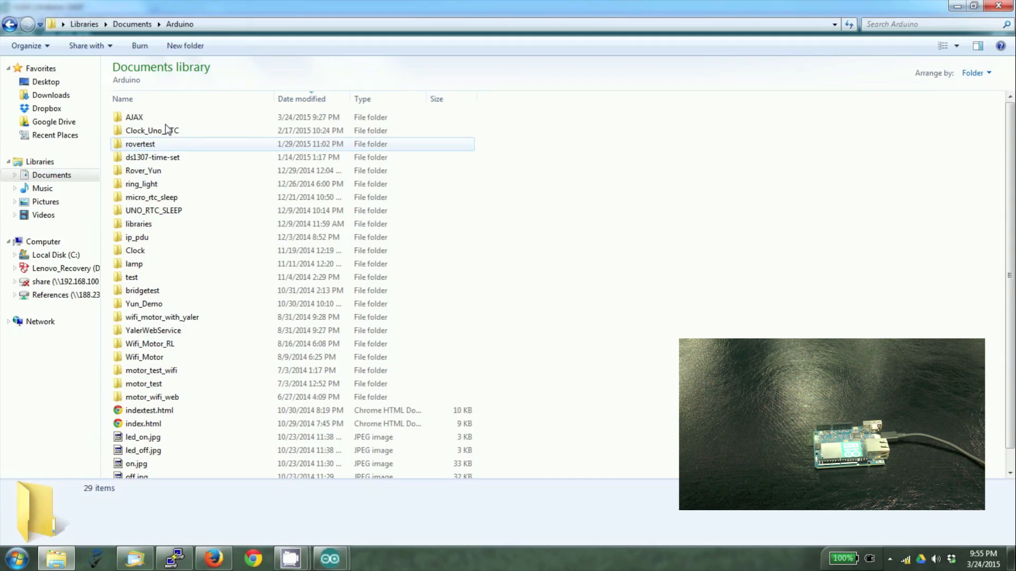
double_click(134, 117)
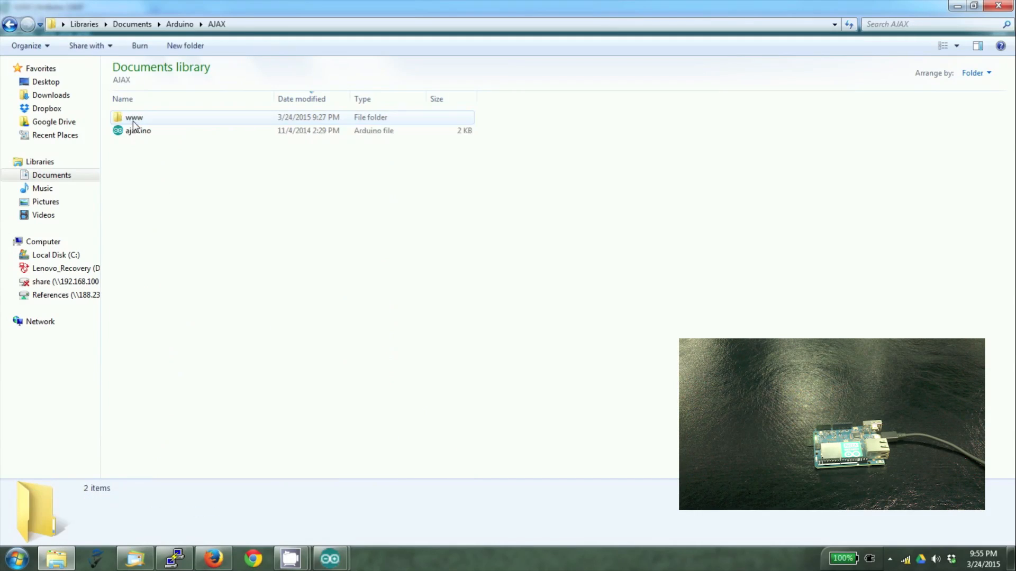
left_click(138, 130)
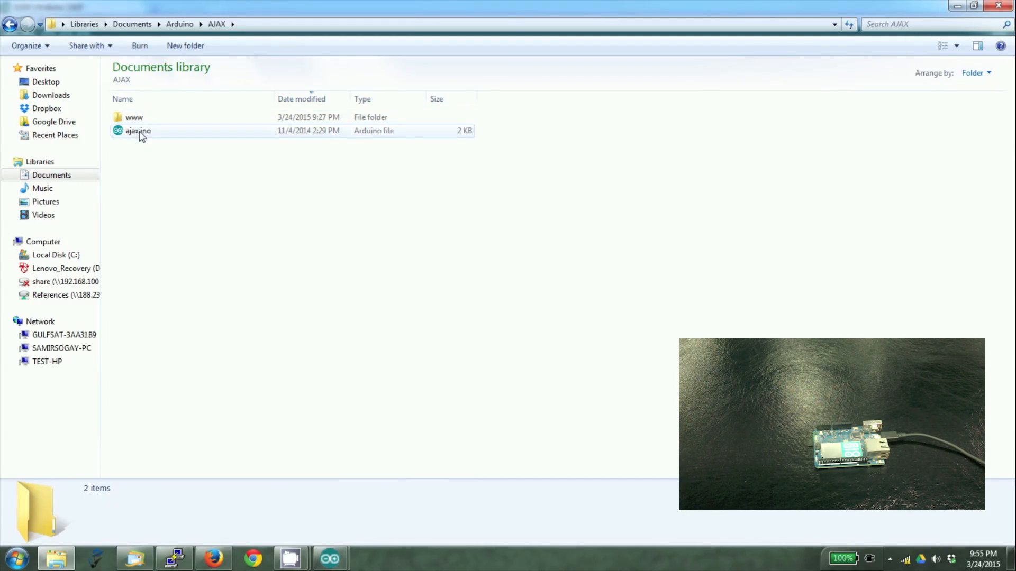
left_click(134, 118)
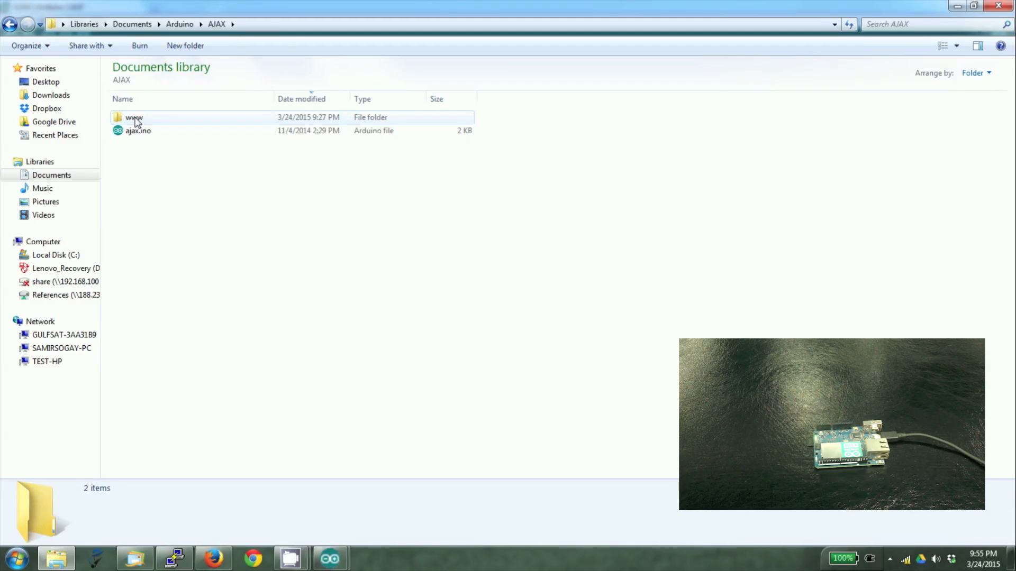
Step: Show the www folder's contents, index.html and the four LED images, then bring up Firefox
double_click(132, 117)
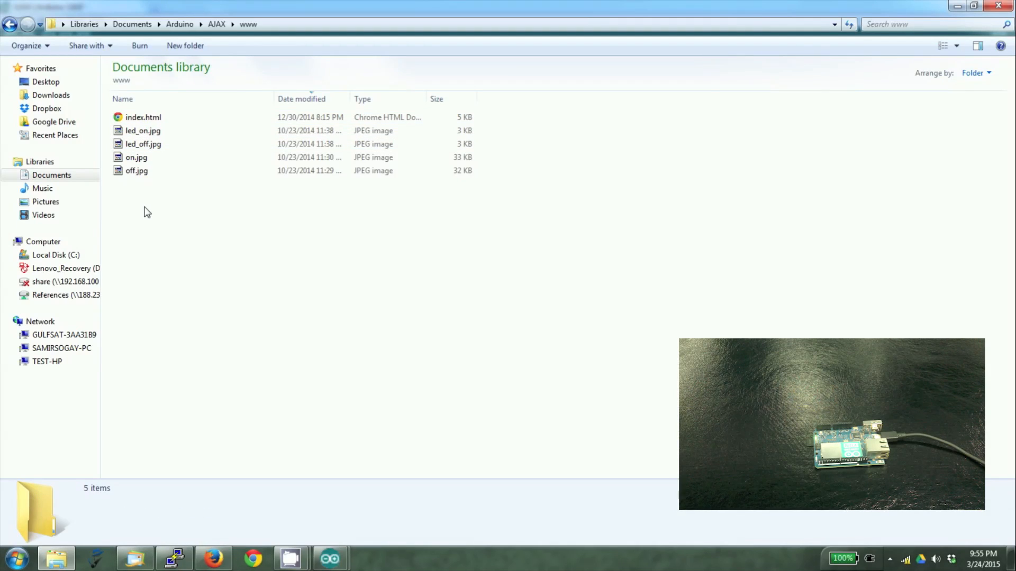
left_click(142, 130)
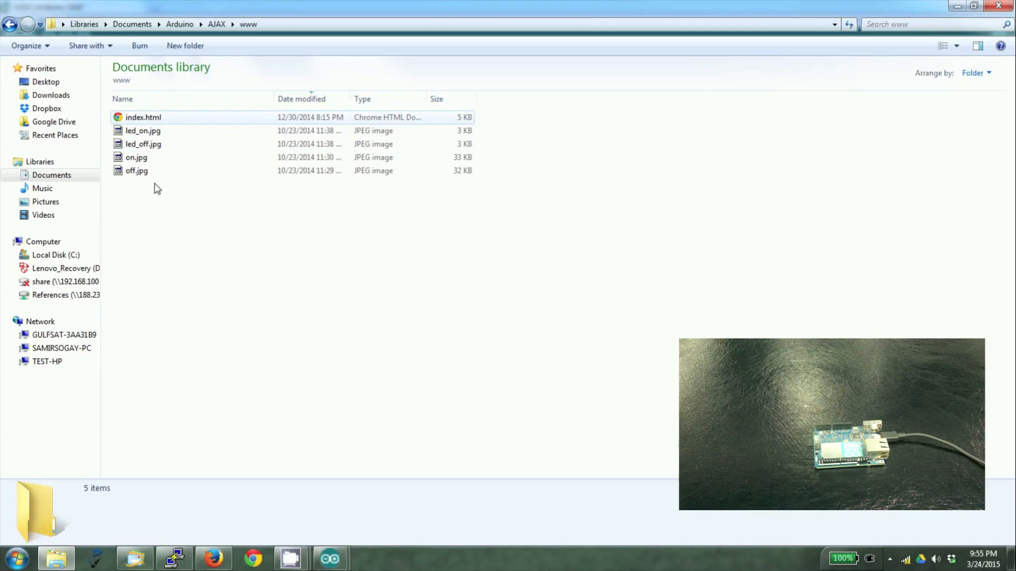
mouse_move(162, 180)
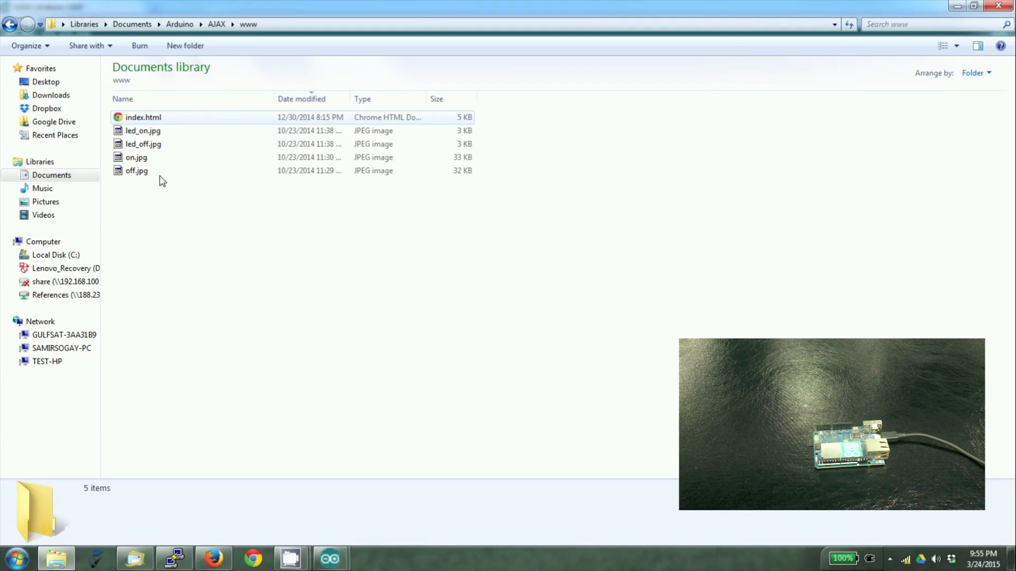
left_click(213, 559)
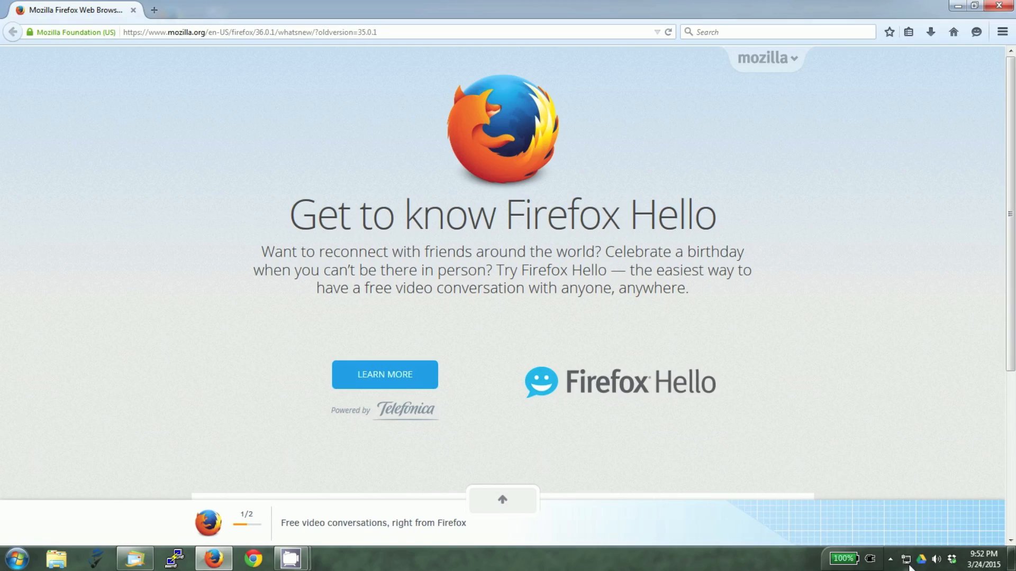
Step: Join the Arduino Yún wireless network and browse to the Yún panel at 192.168.240.1
left_click(935, 559)
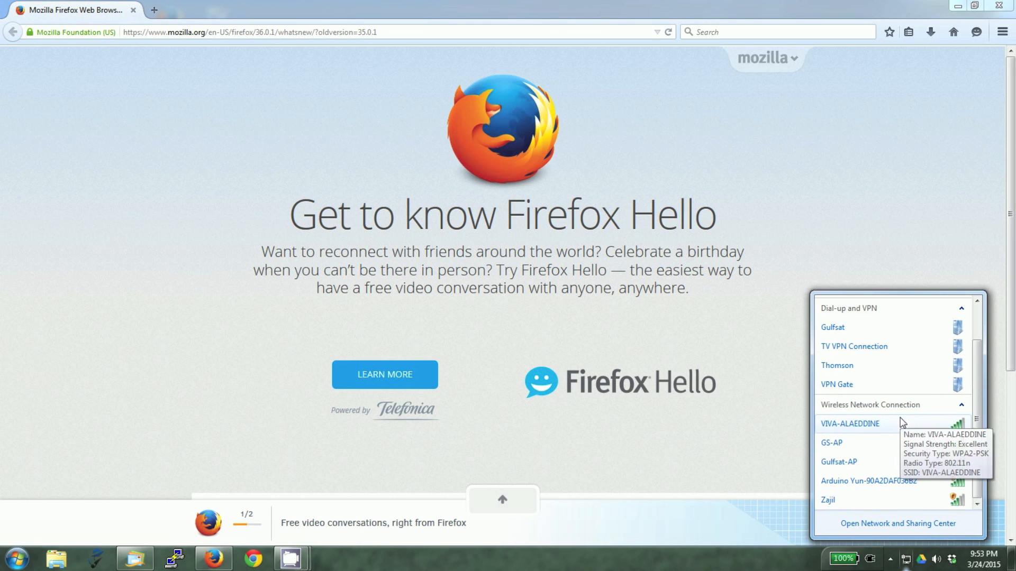
left_click(868, 481)
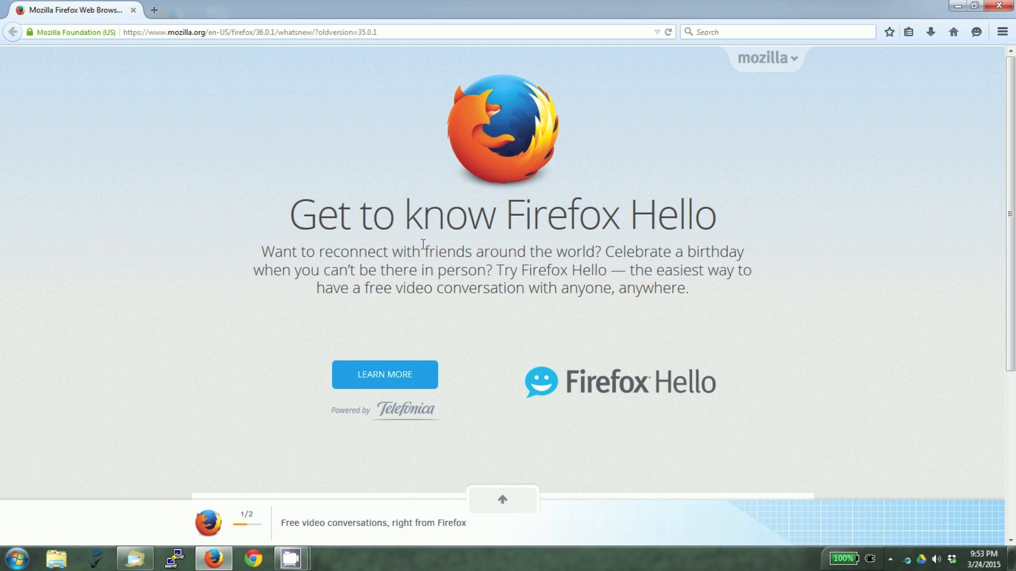
left_click(259, 32)
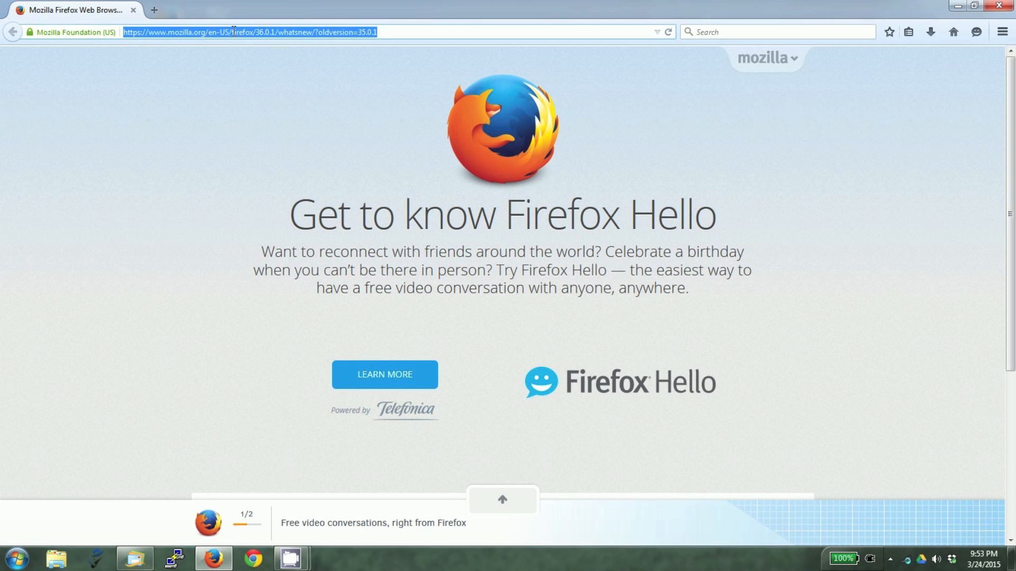
type("192.168.100.101/")
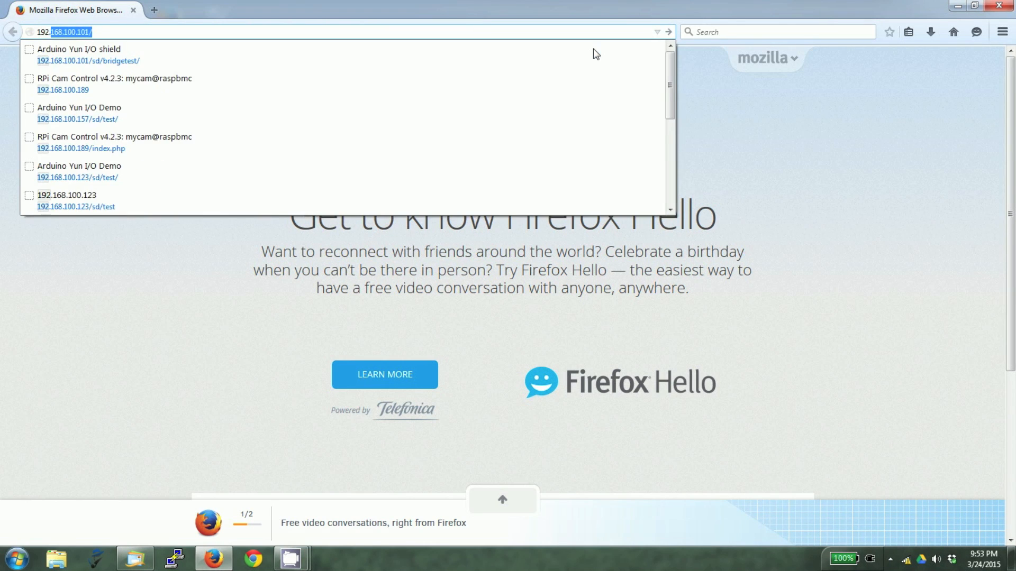
type("192.168.240")
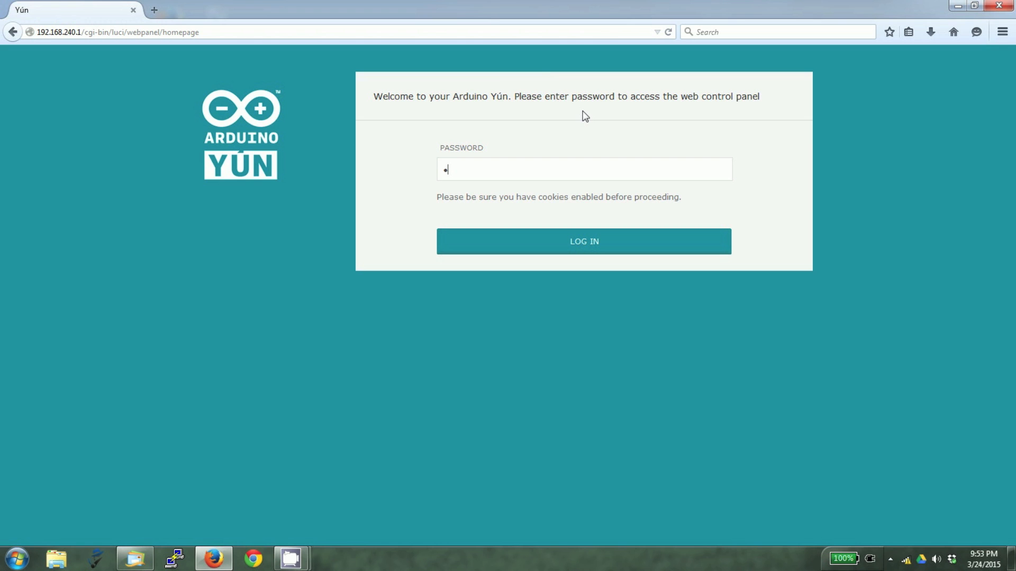
Step: Log in to the Yún web panel showing its WiFi status, then launch PuTTY
left_click(582, 242)
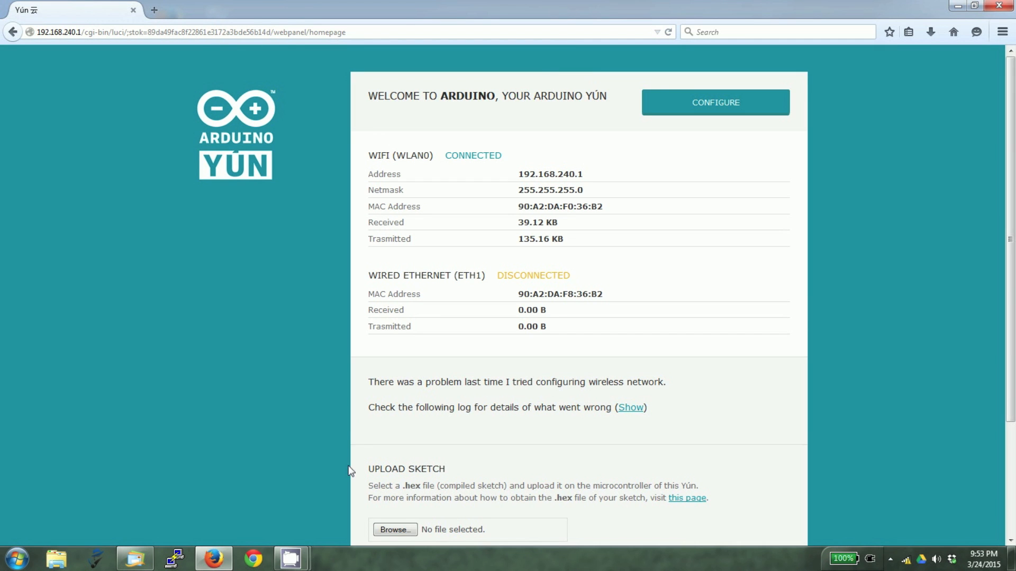
left_click(173, 559)
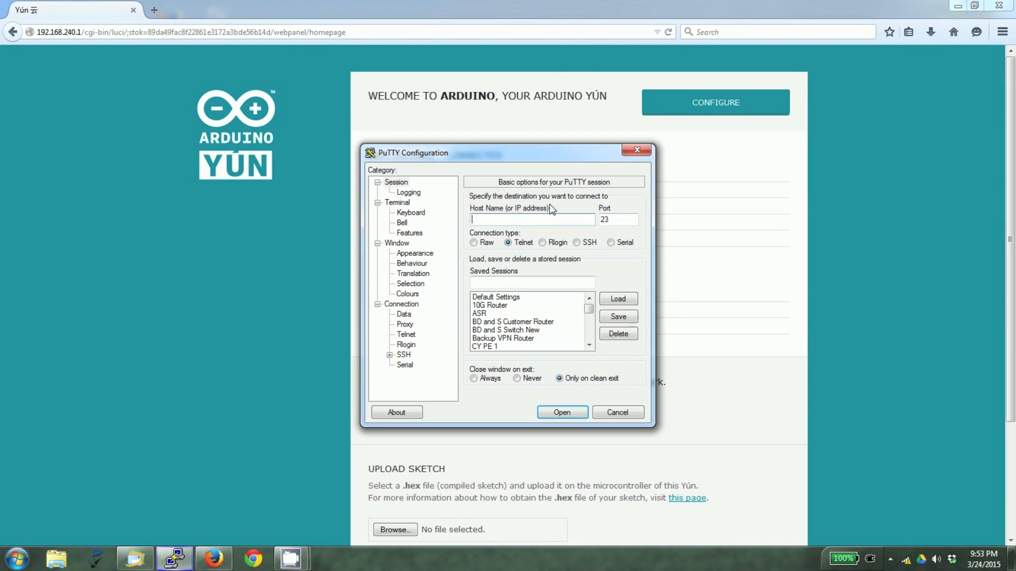
Step: Start an SSH session in PuTTY to host 192.168.240.1
type("192.168.240.")
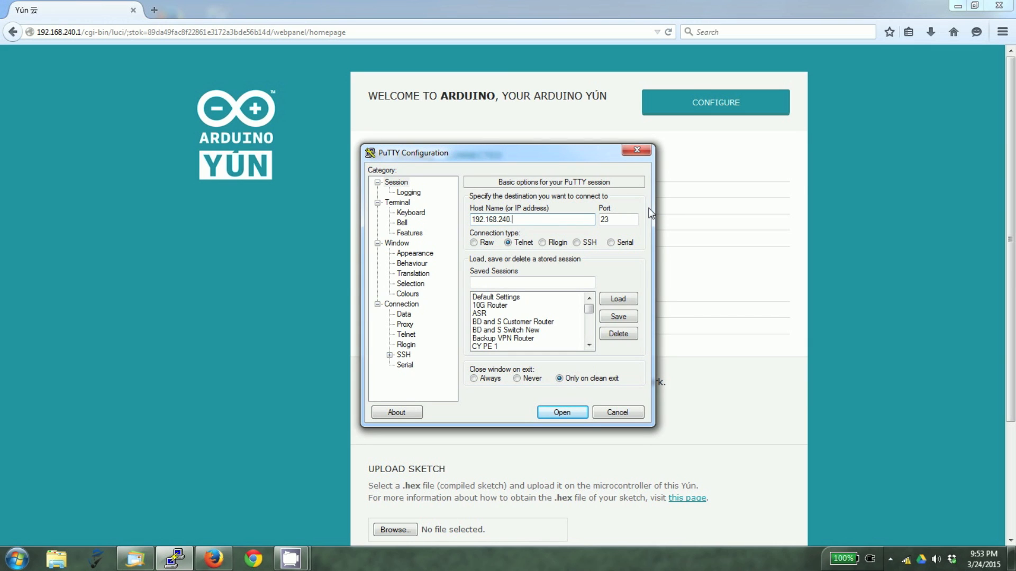
left_click(576, 242)
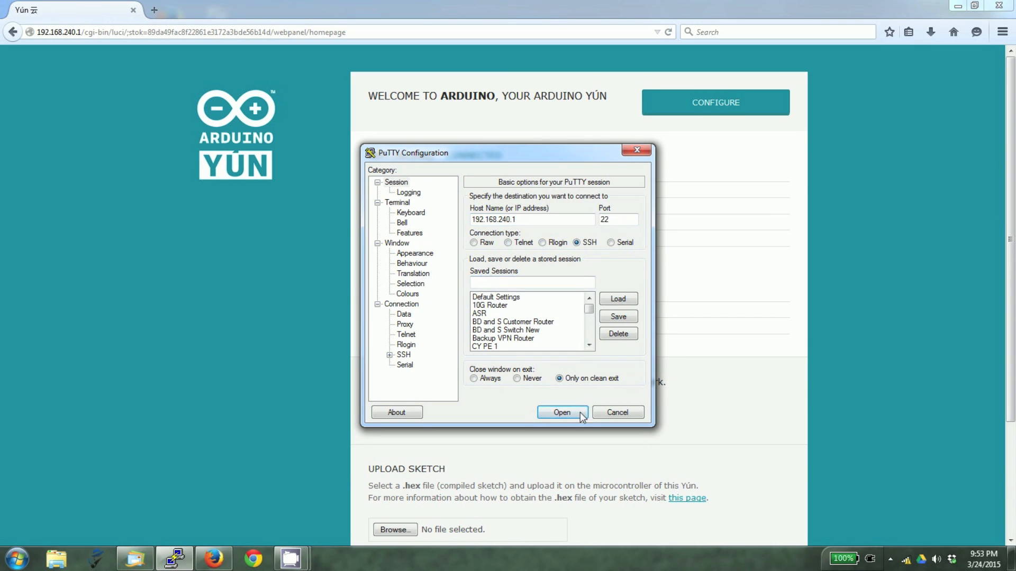
left_click(560, 413)
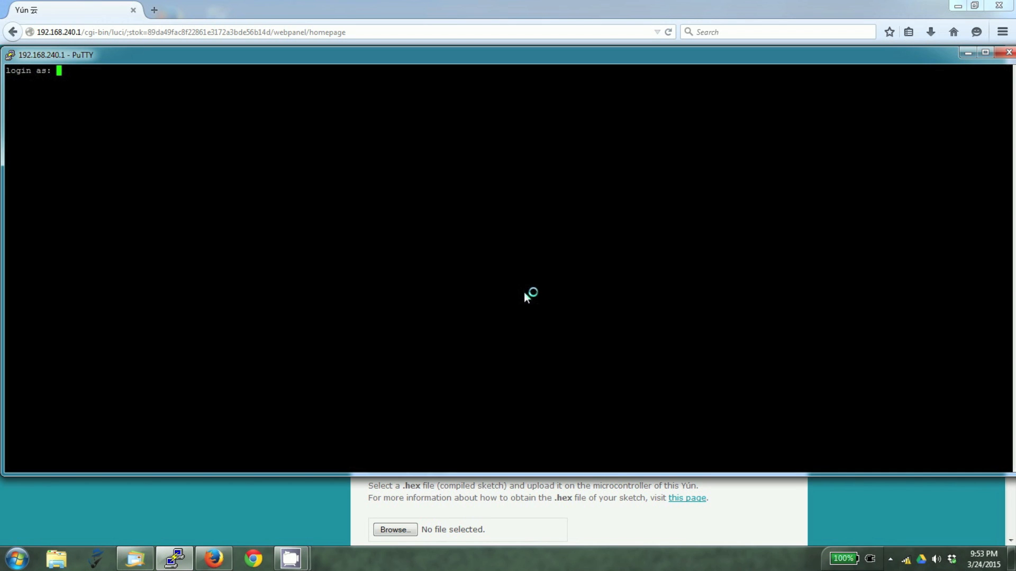
Step: Log in as root and list the root and /mnt/sda1 SD card directories
type("root")
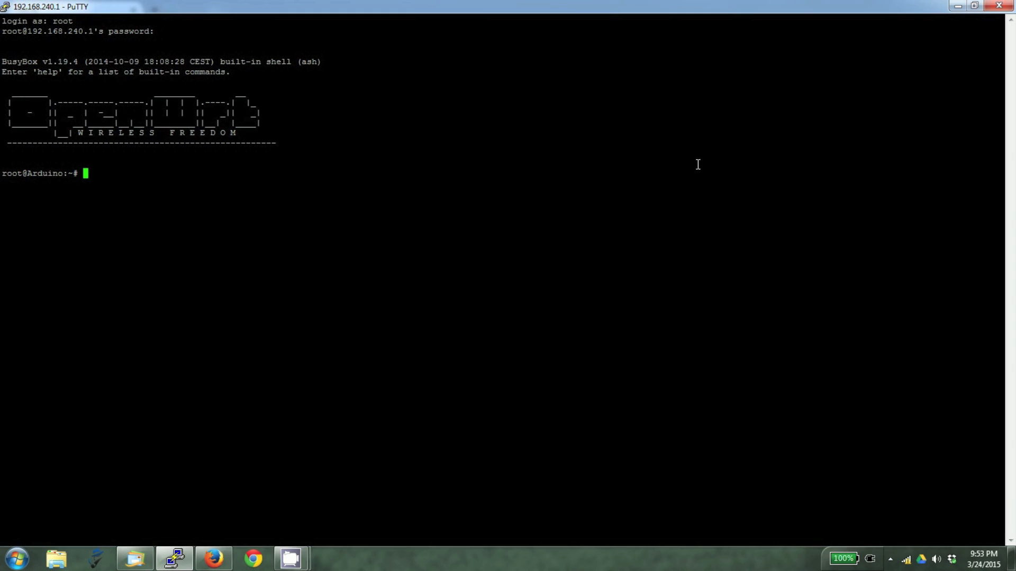
type("cd")
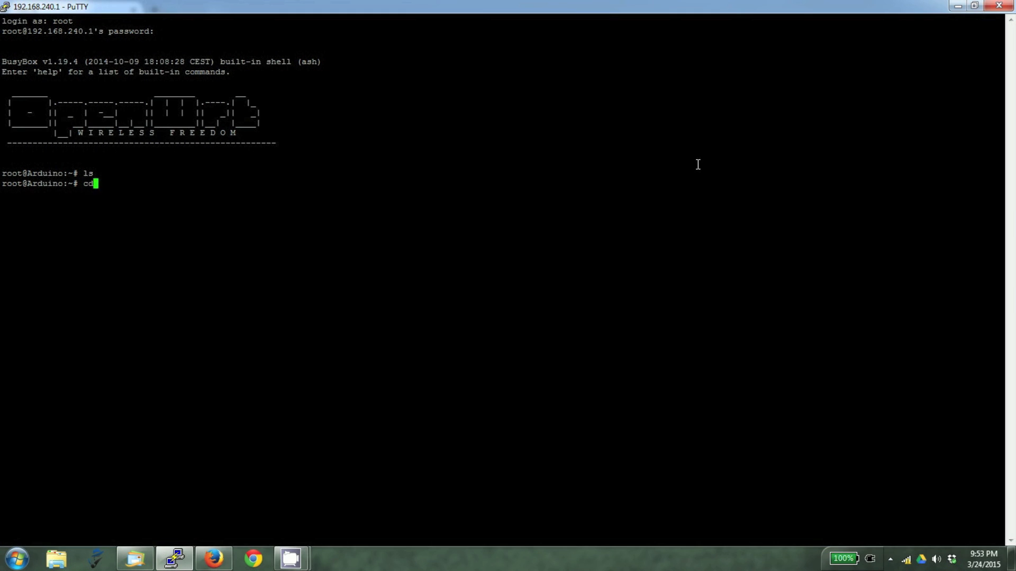
type("/mnt/sda1/")
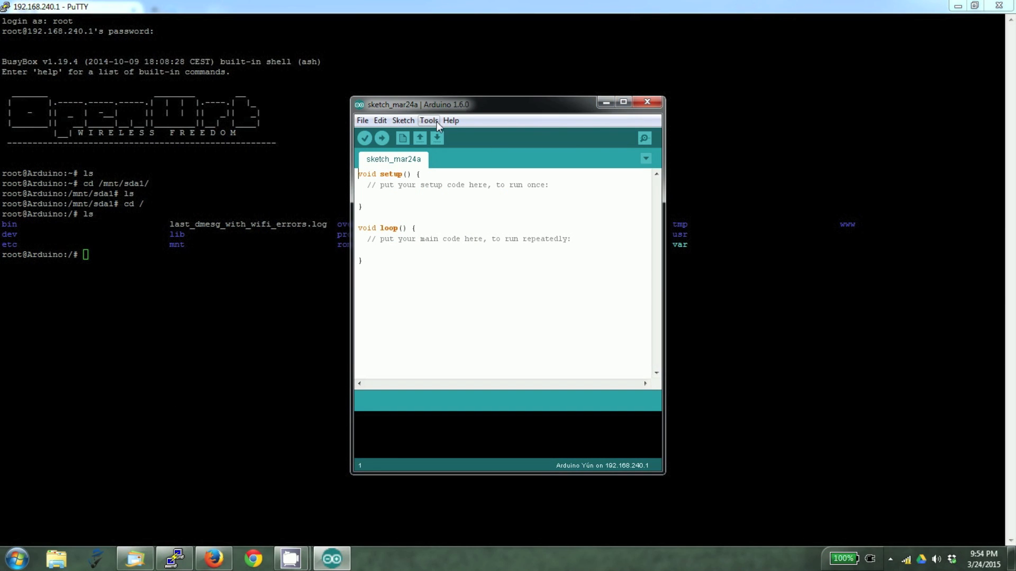
Step: Select the networked Yún at 192.168.240.1 as port and load the AJAX sketch from the sketchbook
left_click(428, 121)
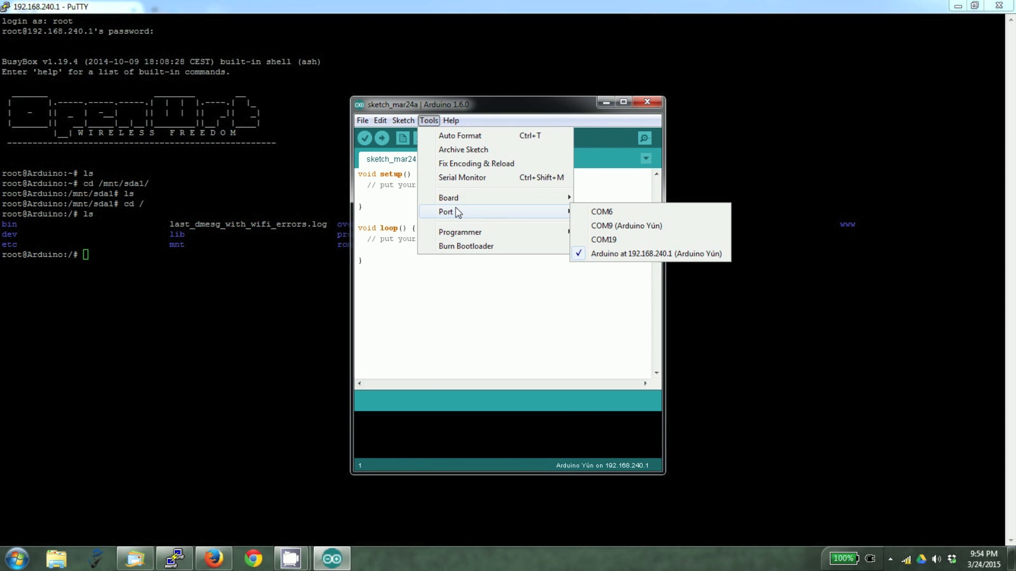
left_click(362, 120)
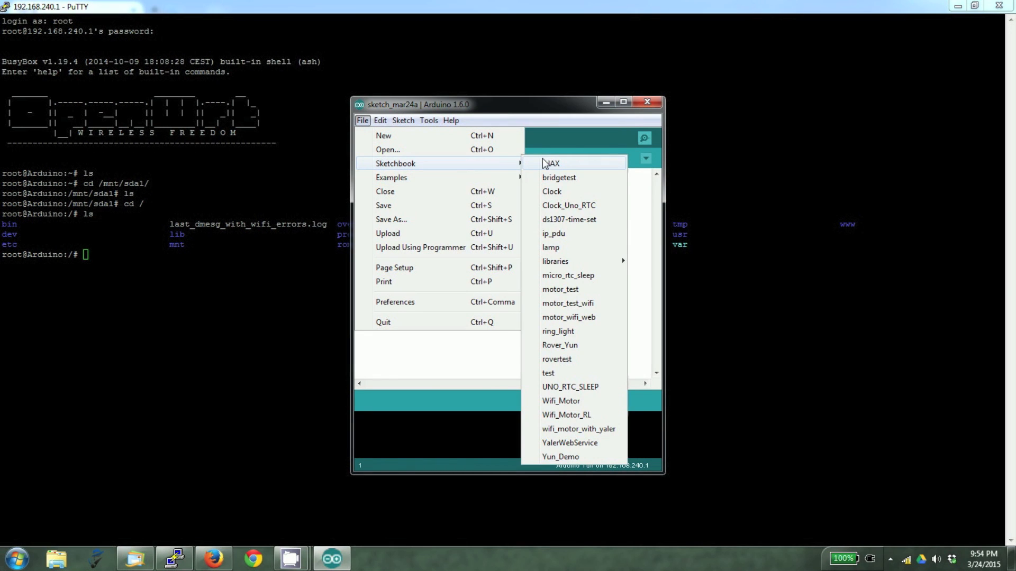
left_click(552, 164)
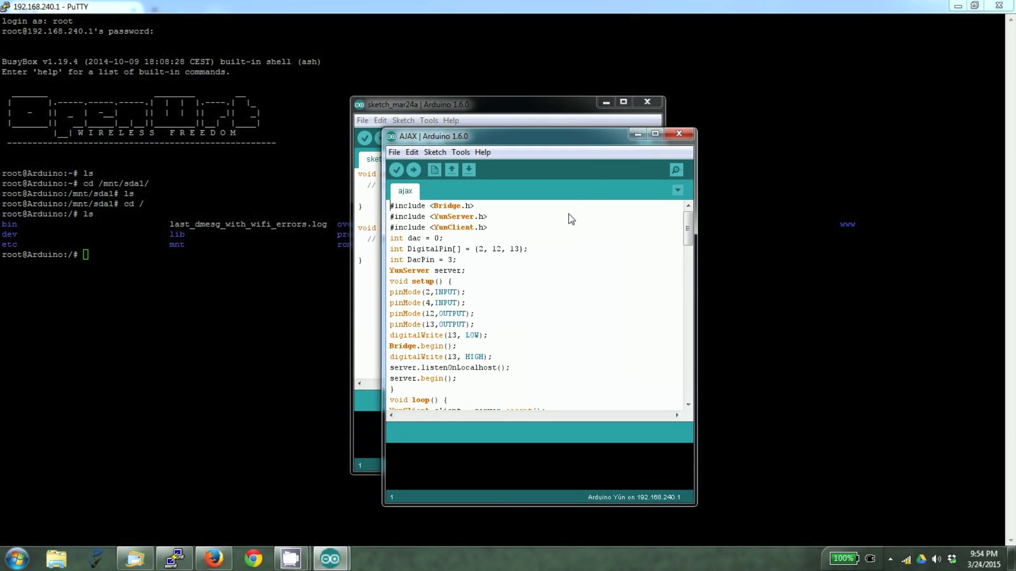
Step: Upload the AJAX sketch to the Yún over the network, entering the board password
left_click(655, 133)
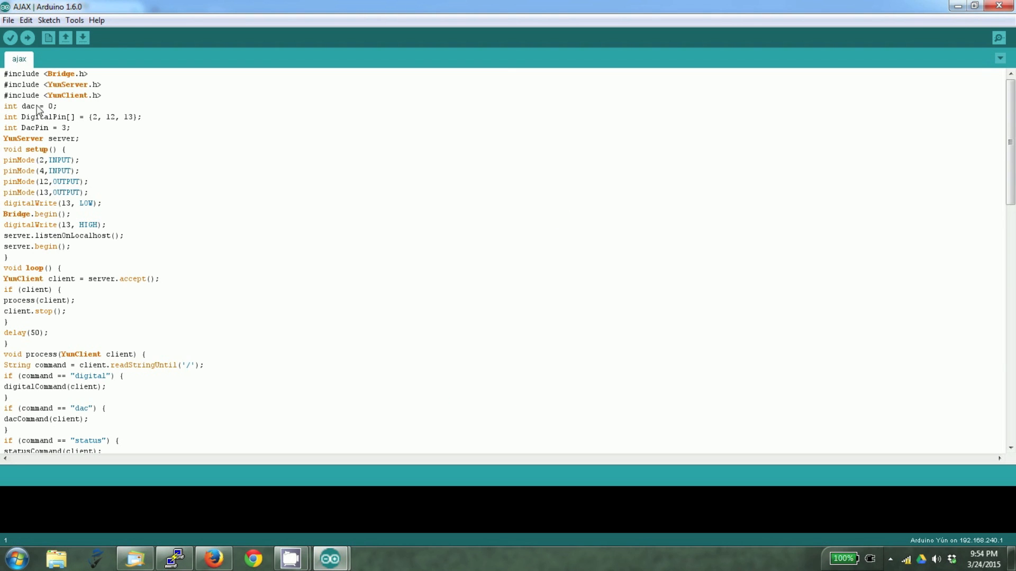
left_click(26, 37)
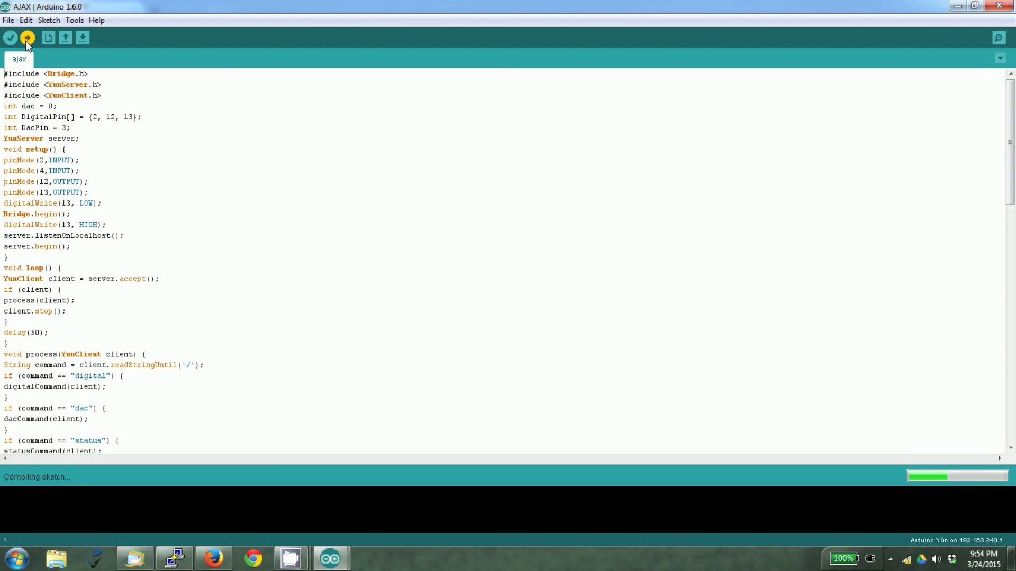
mouse_move(384, 145)
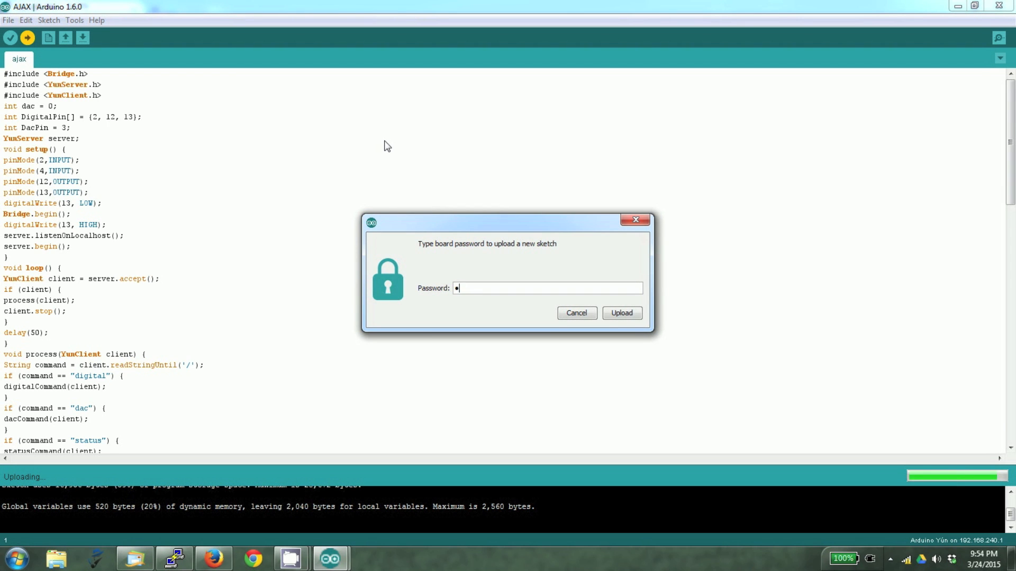
left_click(621, 313)
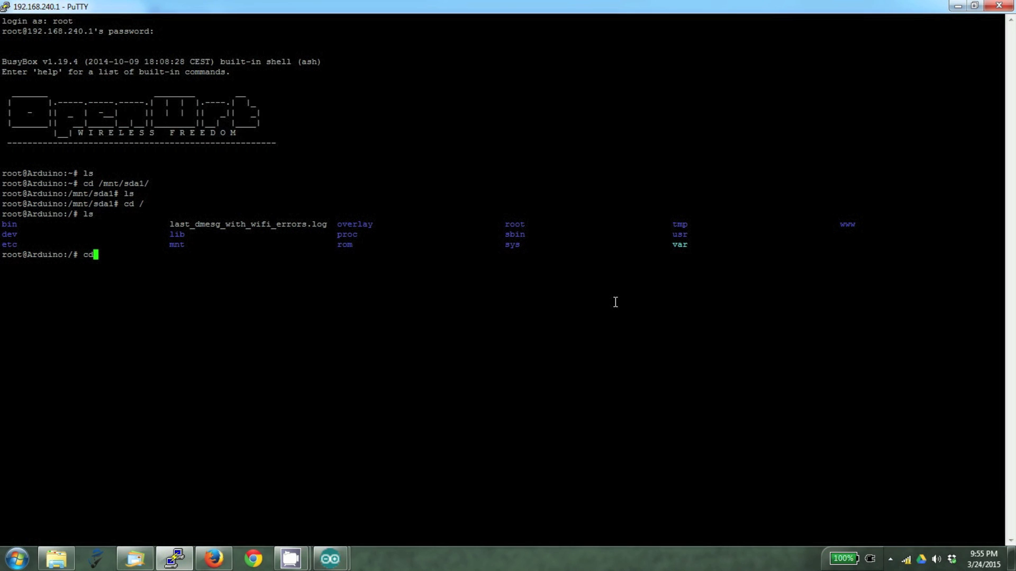
Step: On /mnt/sda1, make an arduino folder and a www folder inside it with mkdir
type("/mnt/sda1/")
type("ls")
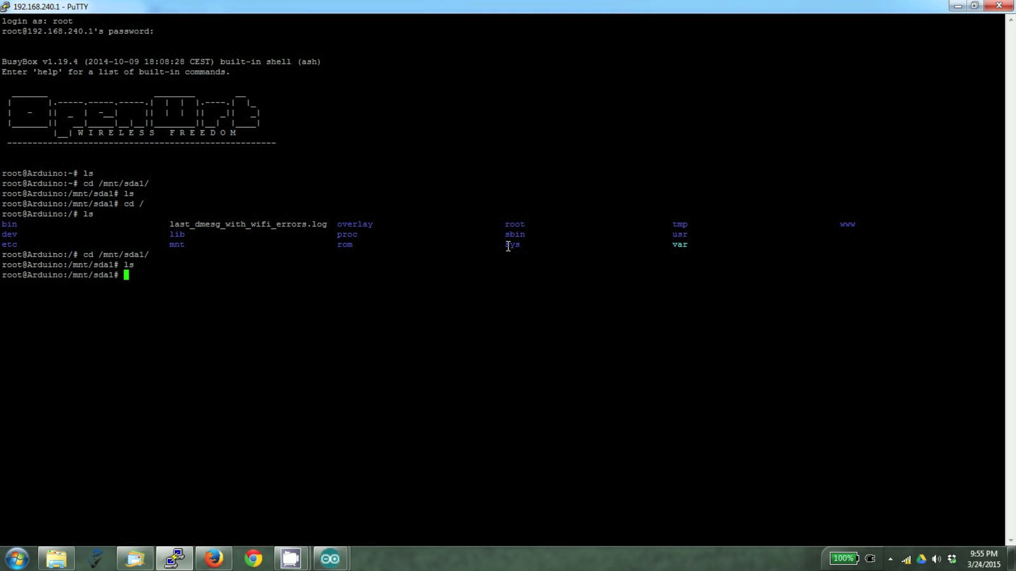
type("m")
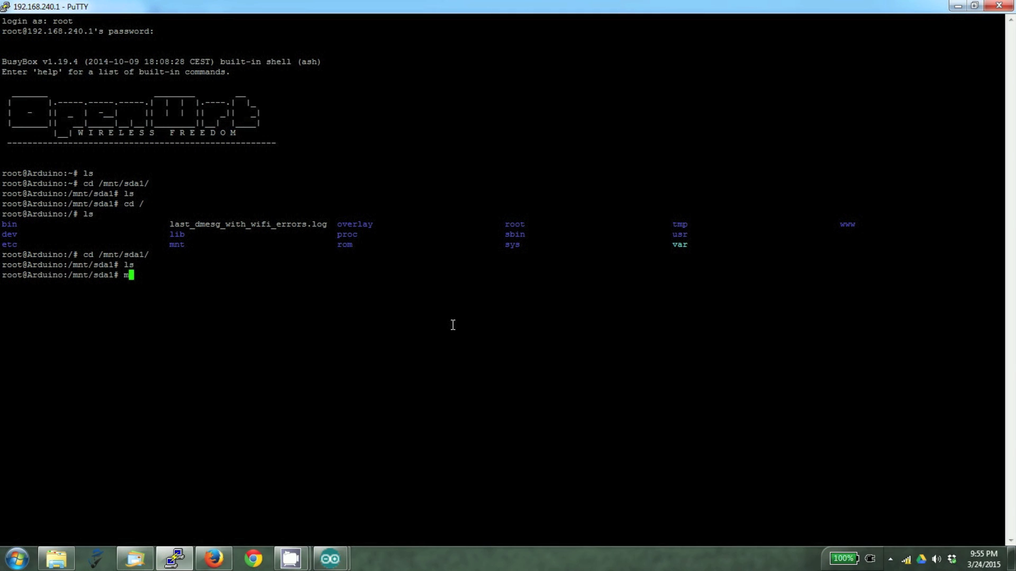
type("kdir arduino")
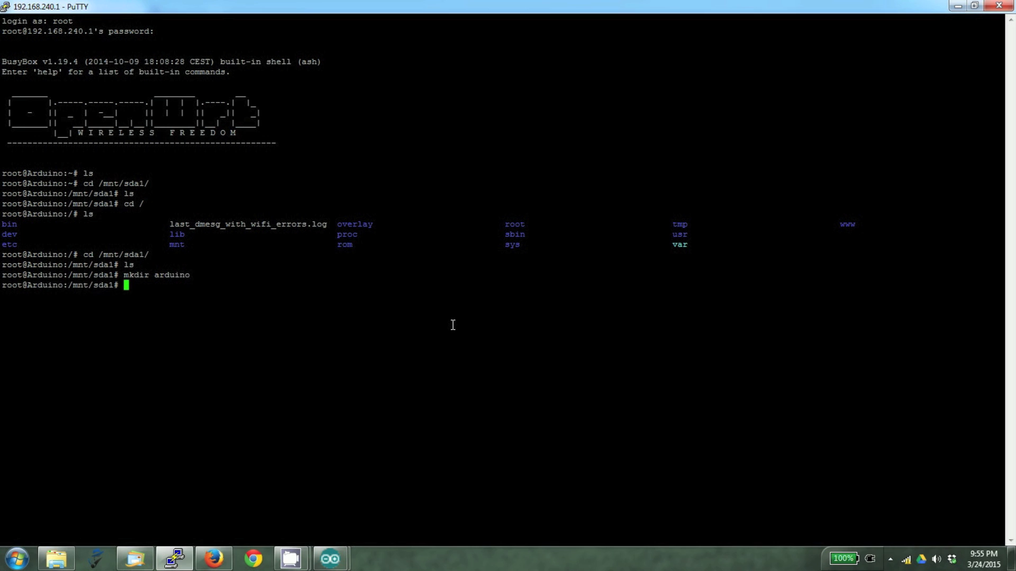
type("mkdir")
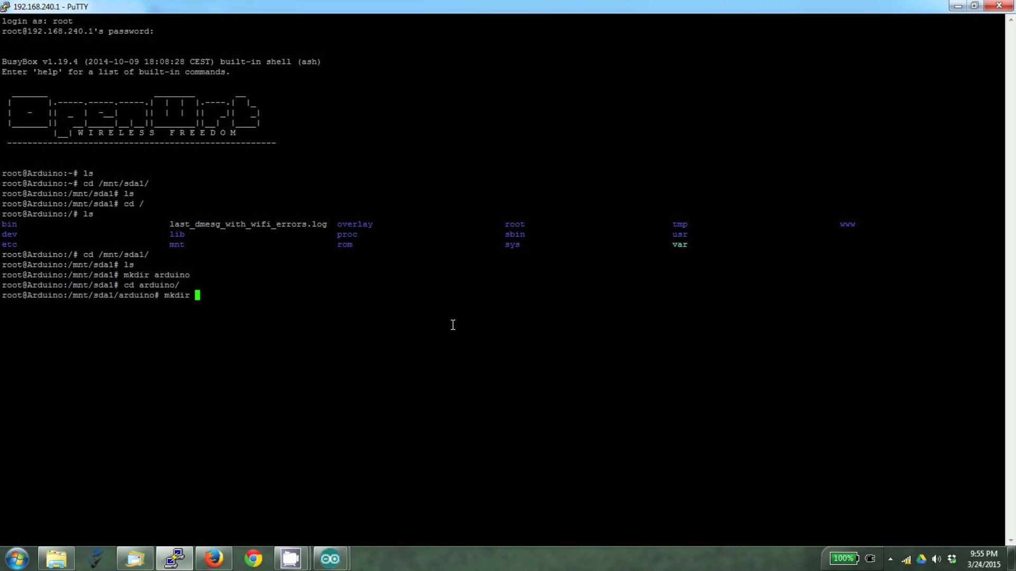
type("www")
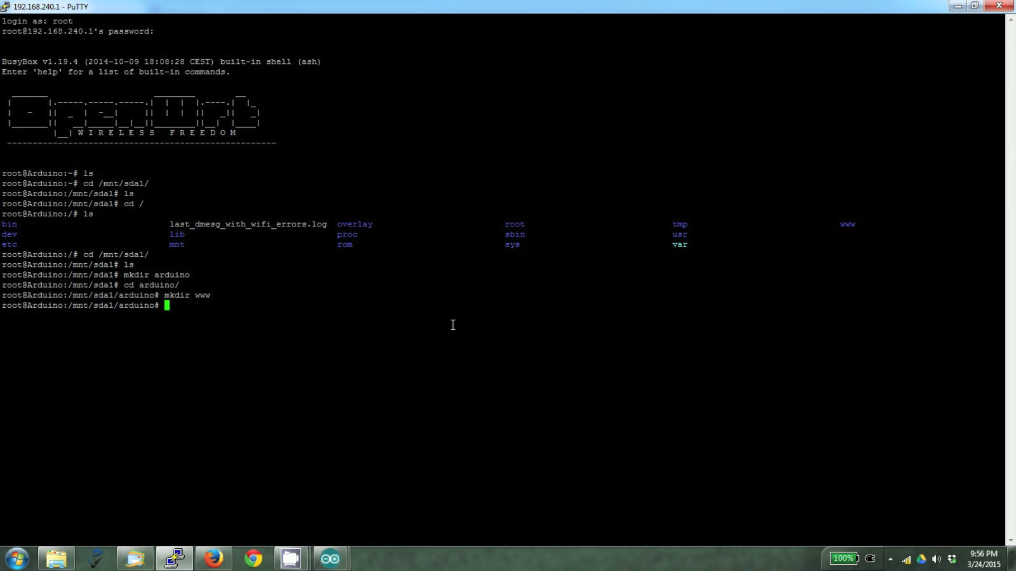
Step: Change into the new www folder, then return to the Arduino IDE
type("cd")
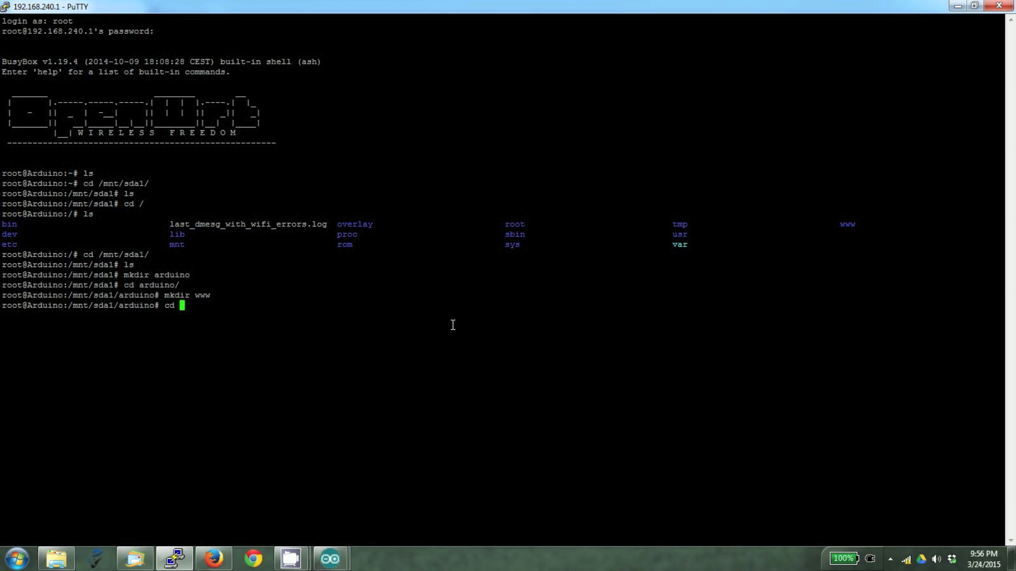
type("www/")
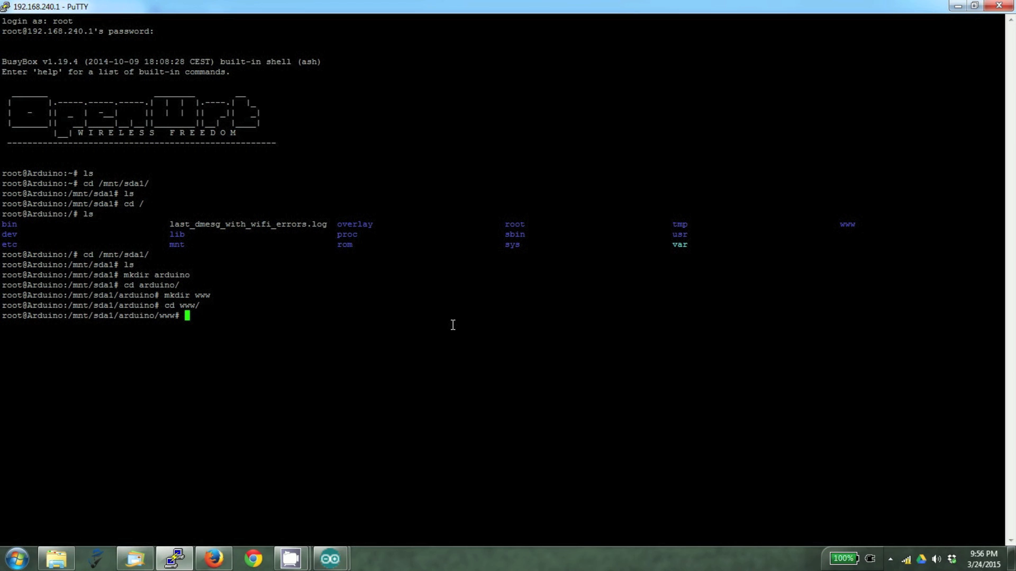
mouse_move(359, 365)
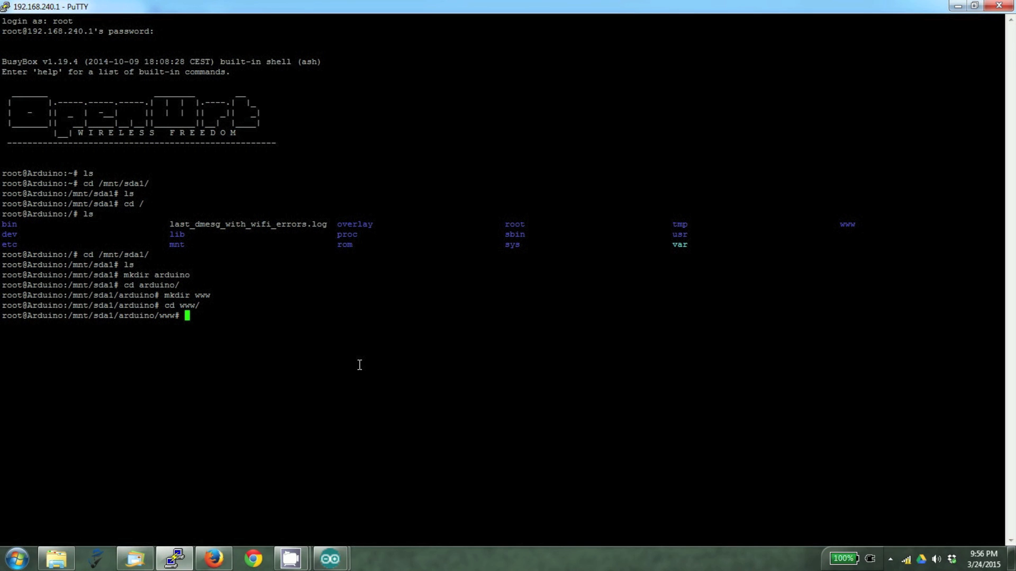
left_click(330, 557)
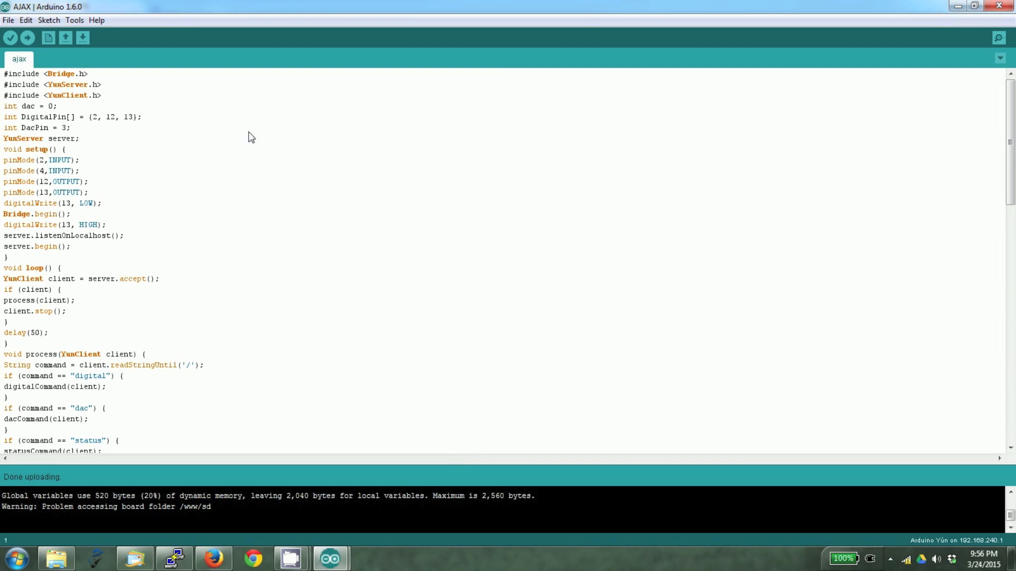
Step: Re-upload the AJAX sketch so its web files are copied to the SD card's www folder
left_click(26, 37)
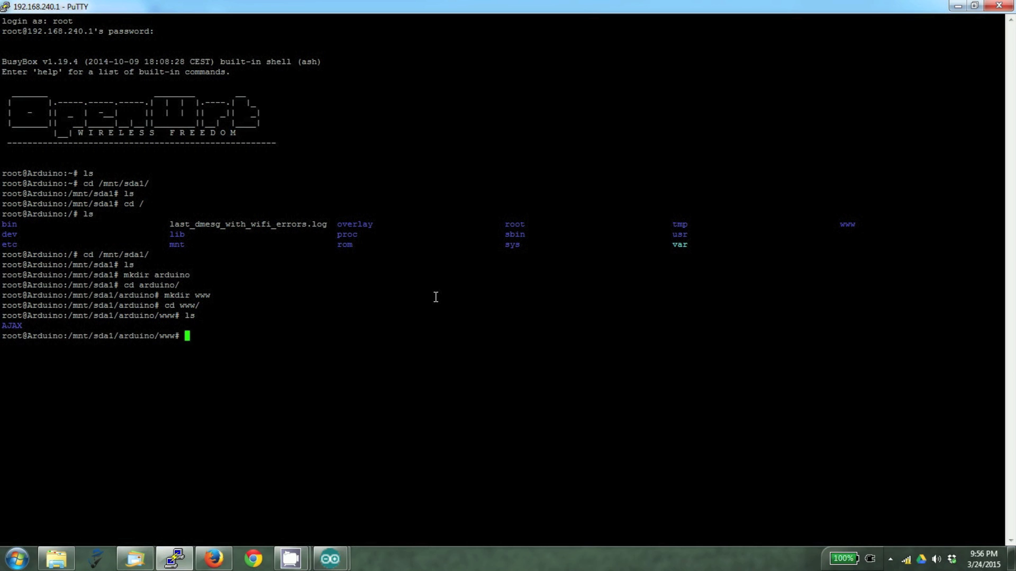
Step: Change into the AJAX folder on the SD card and list index.html and the LED images
type("cd")
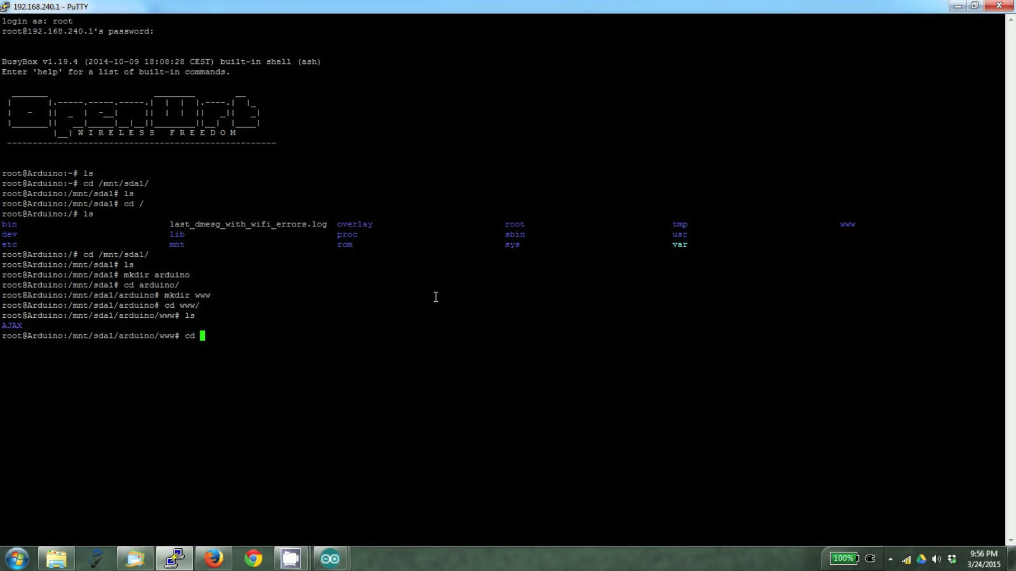
type("AJAX/")
type("ls")
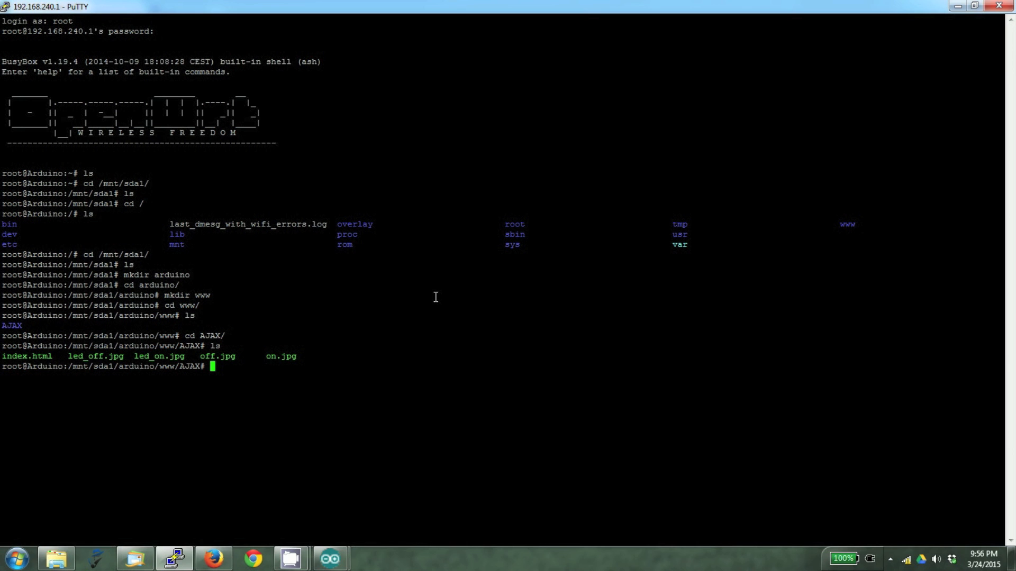
mouse_move(293, 507)
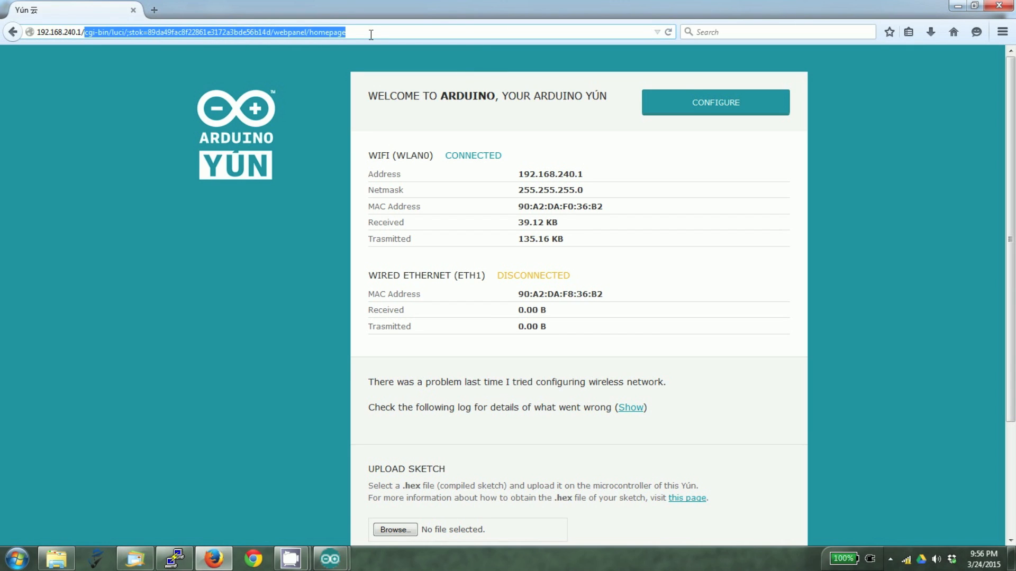
Step: Enter the address 192.168.240.1/sd/AJAX in Firefox's address bar
type("192.168.240.1/sd/A")
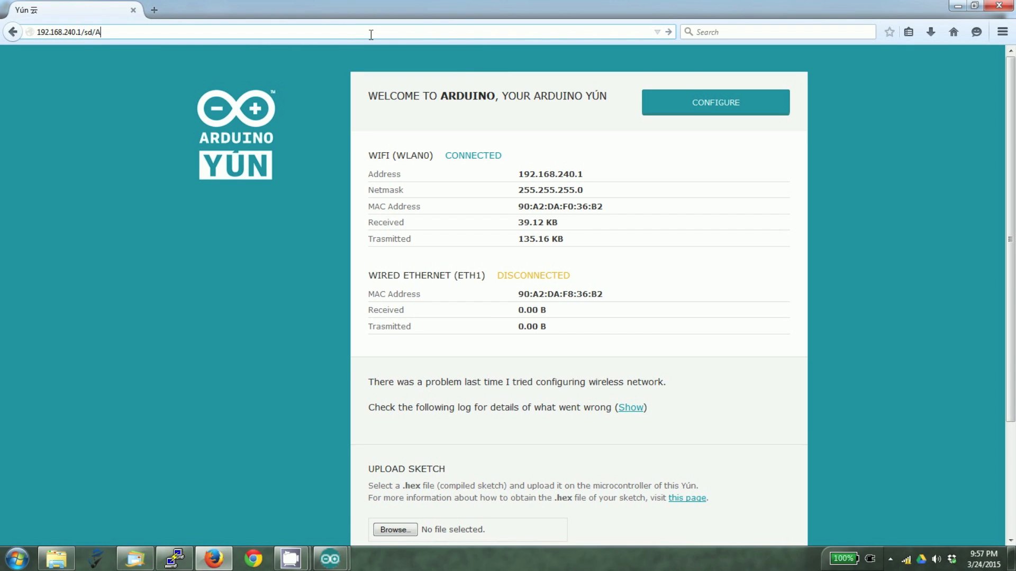
type("JAX")
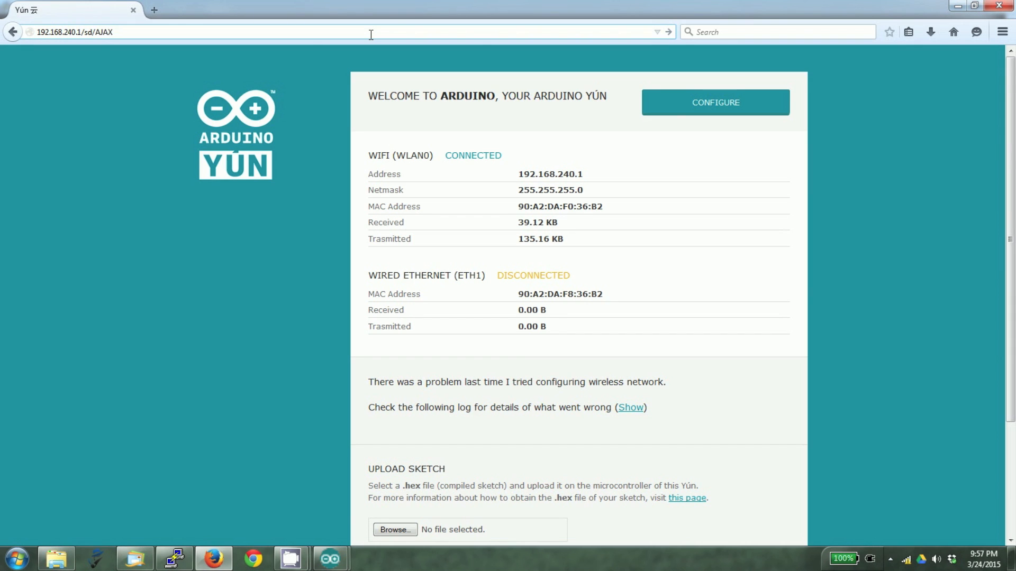